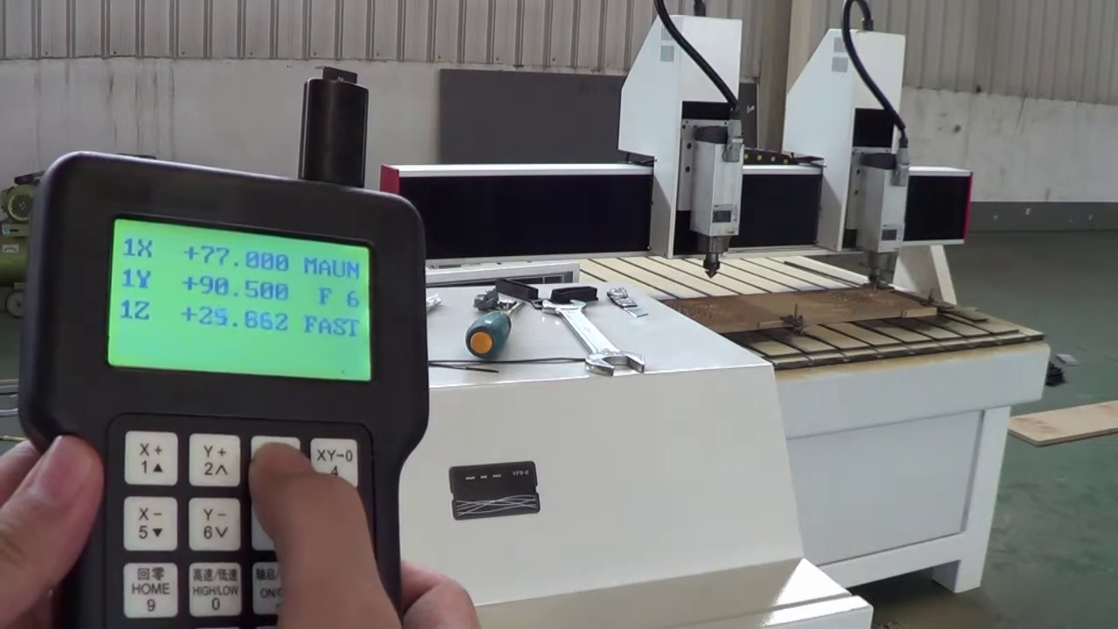
Step: Jog the second spindle's Z axis up in FAST mode from about 25.9 to 61.2
left_click(266, 459)
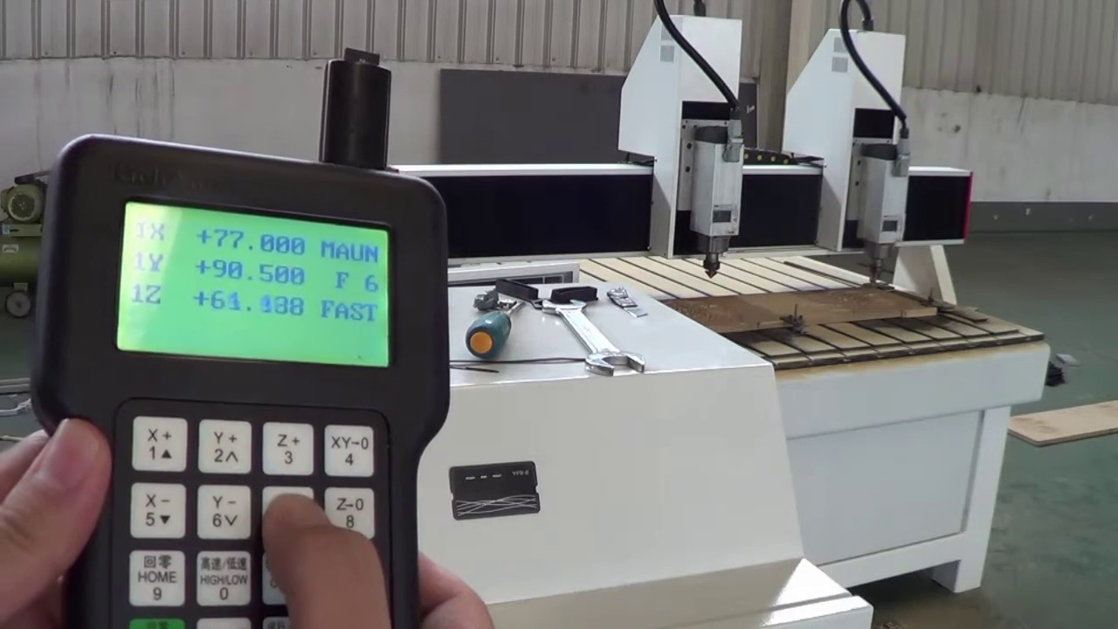